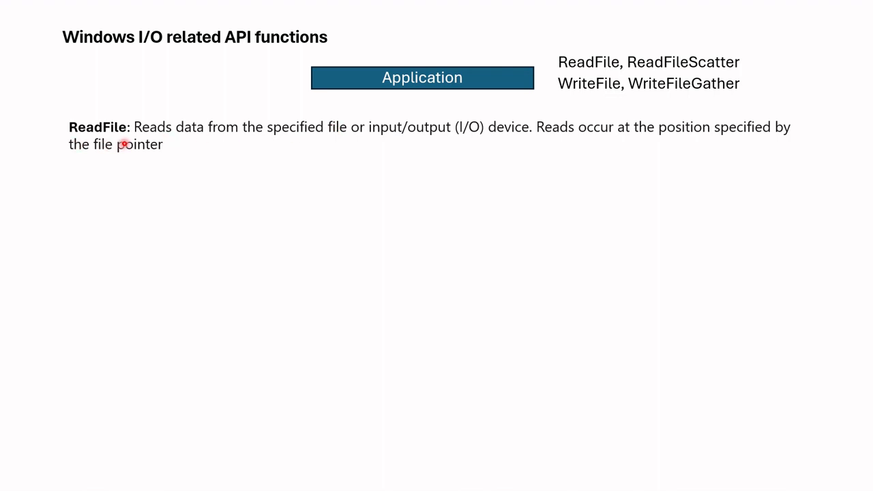
mouse_move(691, 140)
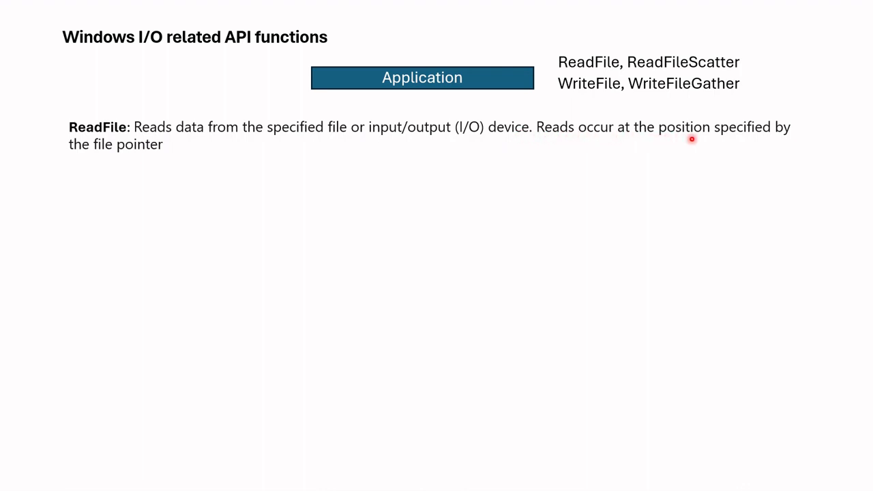
mouse_move(172, 162)
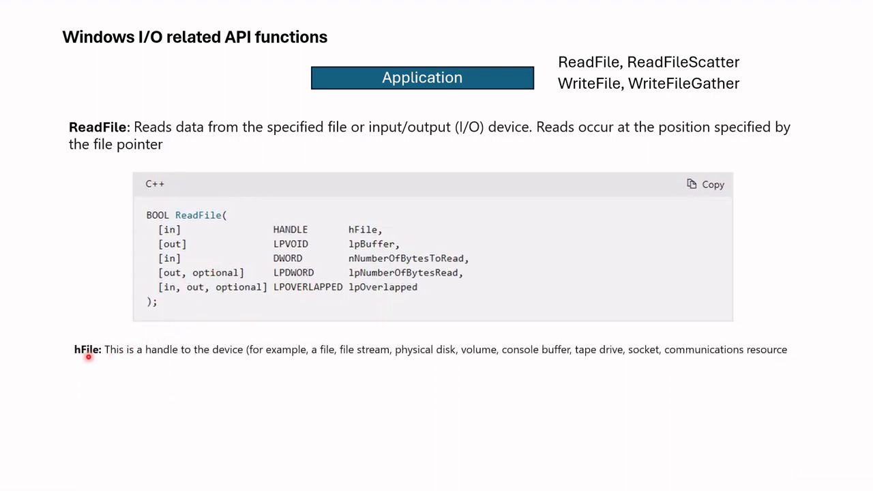
mouse_move(202, 362)
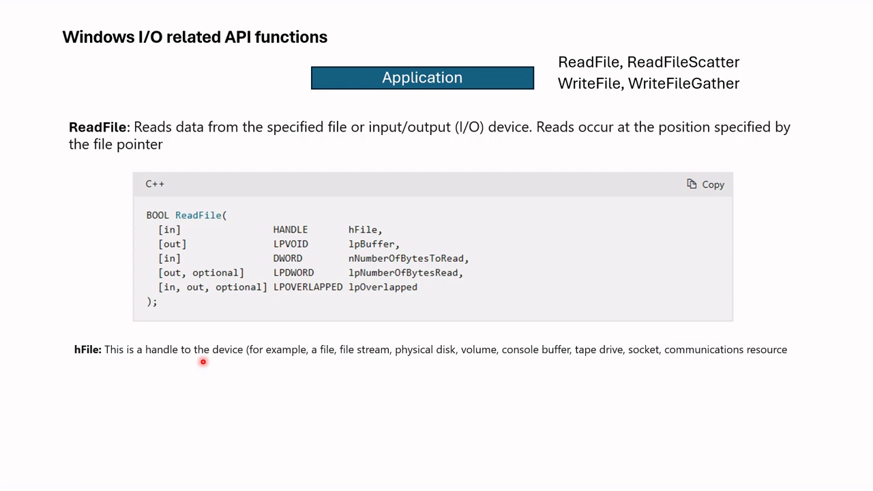
mouse_move(228, 364)
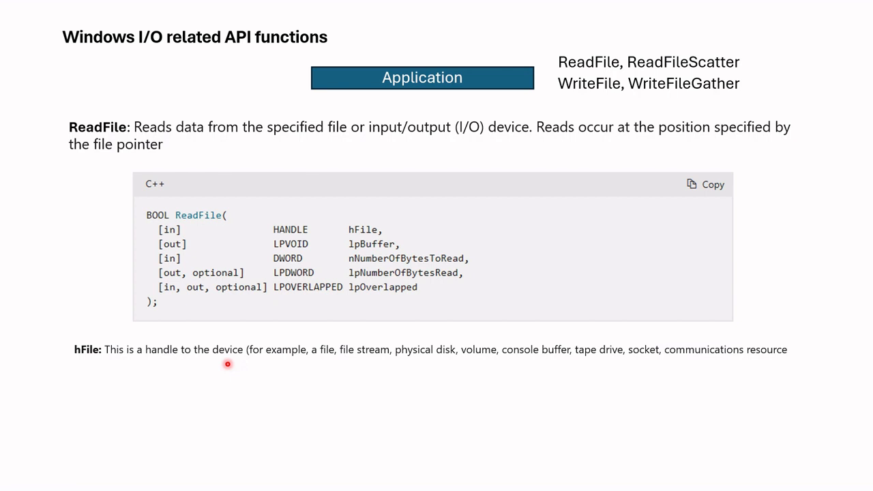
mouse_move(198, 363)
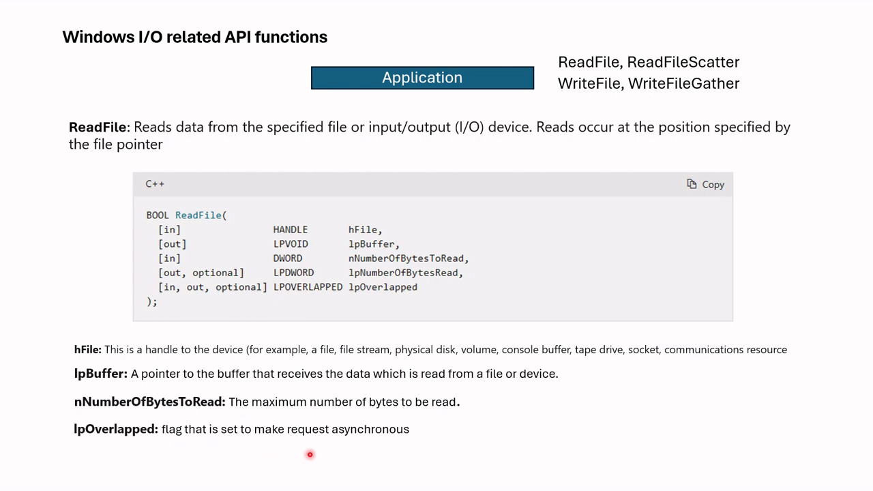
mouse_move(420, 441)
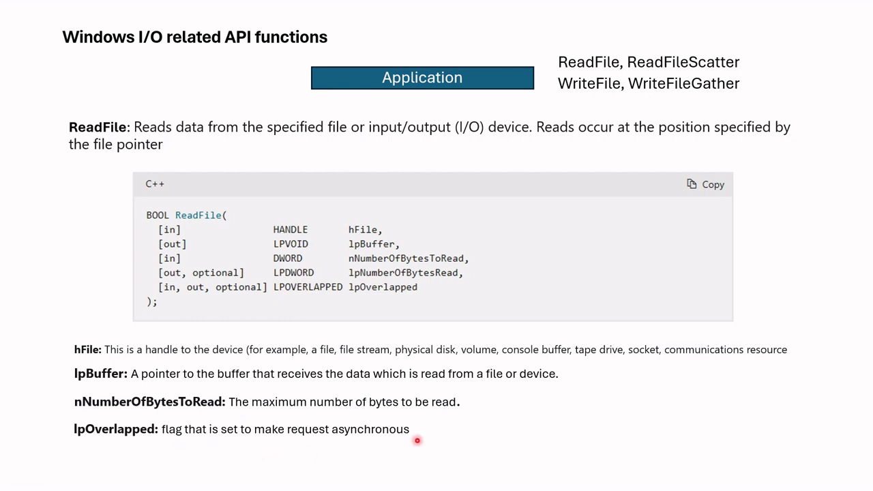
mouse_move(301, 345)
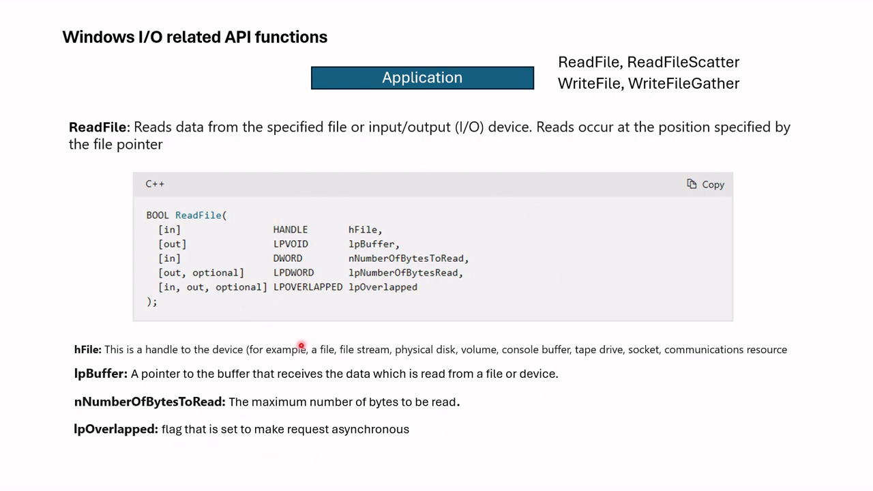
mouse_move(198, 371)
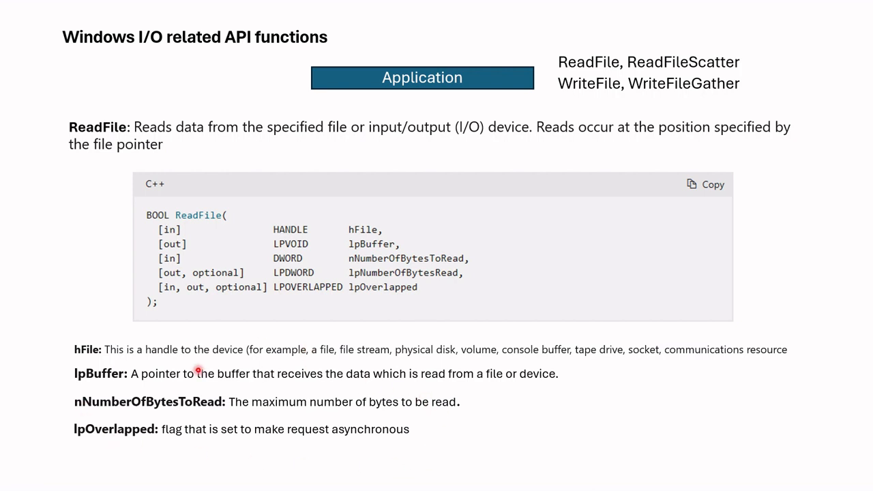